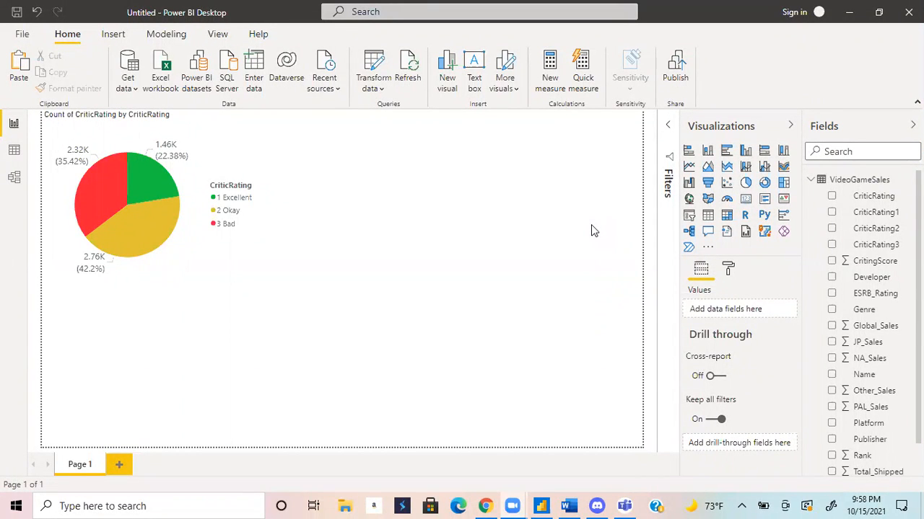
mouse_move(577, 216)
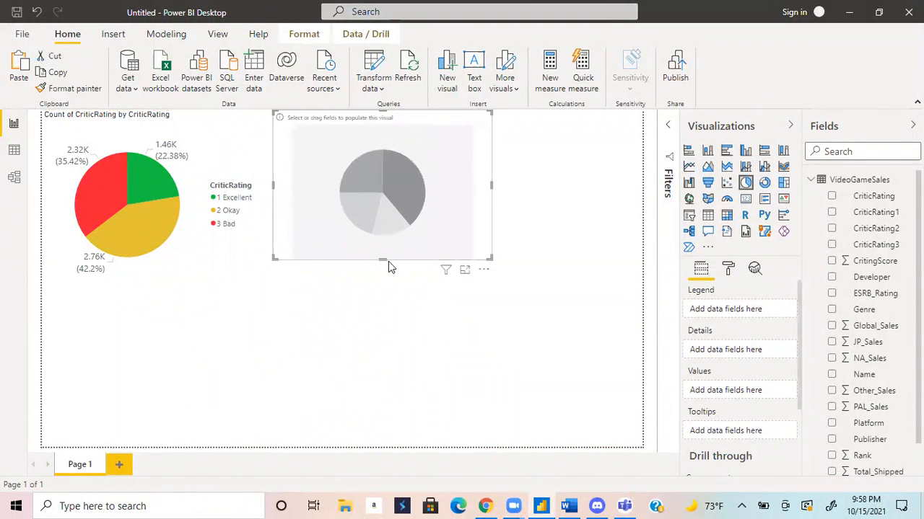
Step: Resize the second pie and show Count of CriticRating1 split into Okay, Bad and Excellent slices
drag(383, 257, 382, 265)
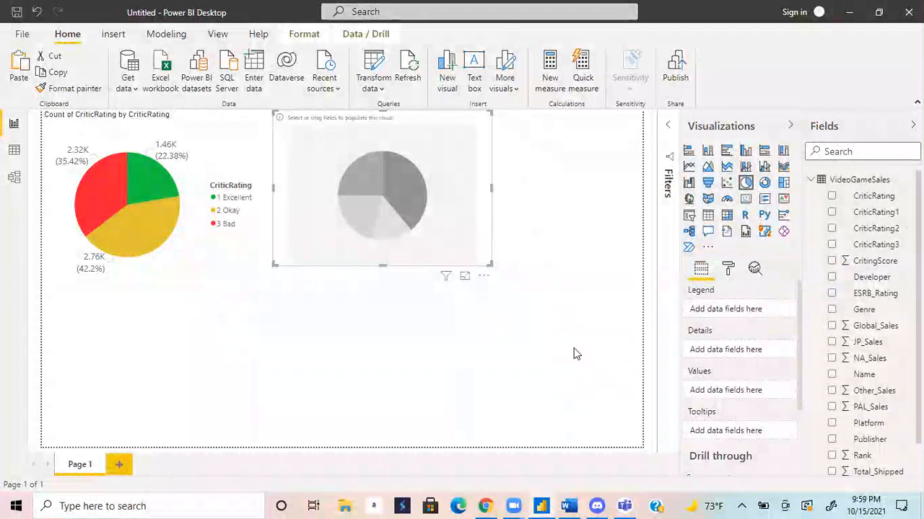
mouse_move(436, 212)
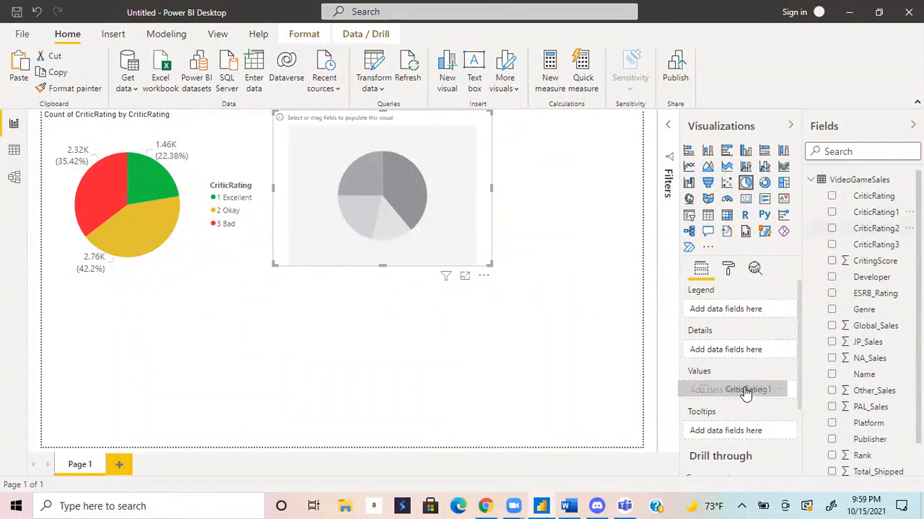
click(831, 211)
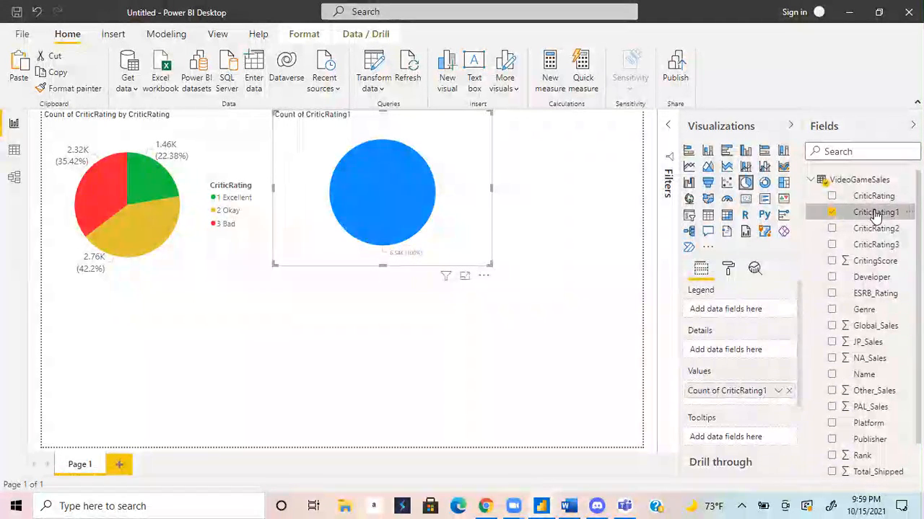
click(831, 211)
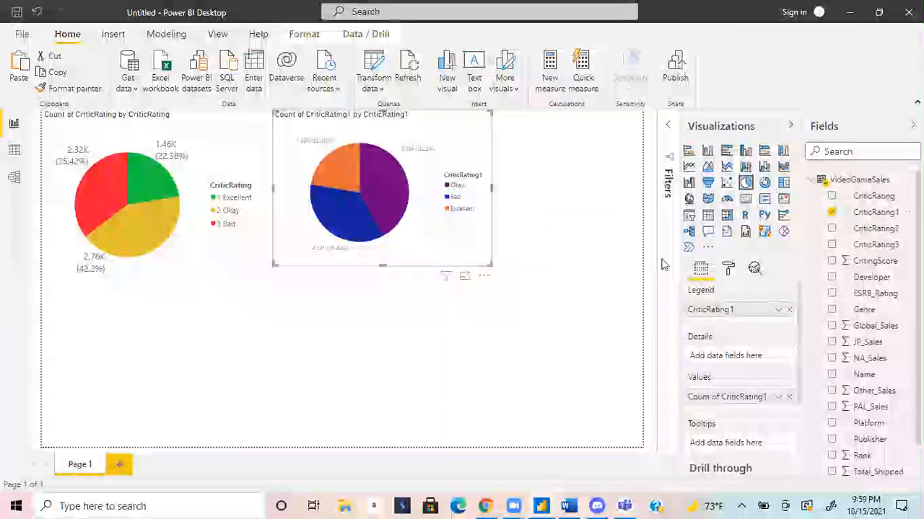
click(728, 268)
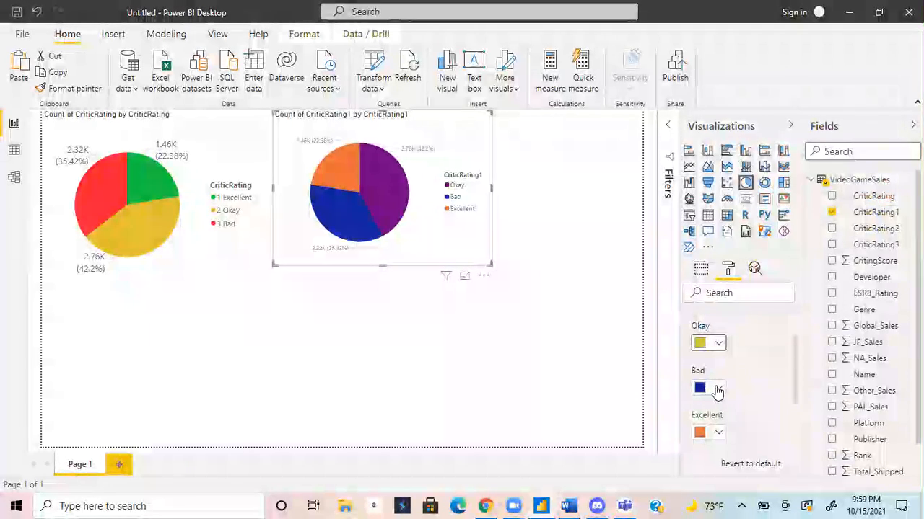
Step: Recolour the second pie's slices: Okay yellow, Bad red, Excellent green
click(699, 388)
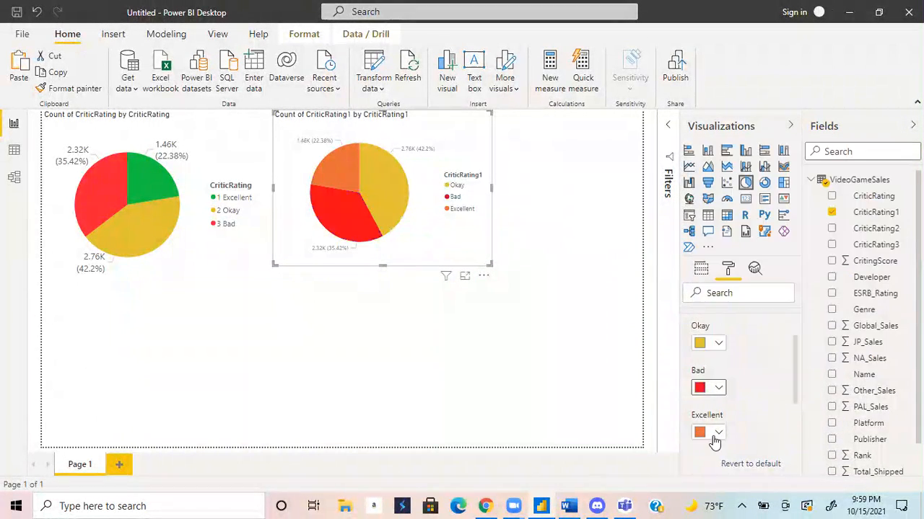
click(717, 432)
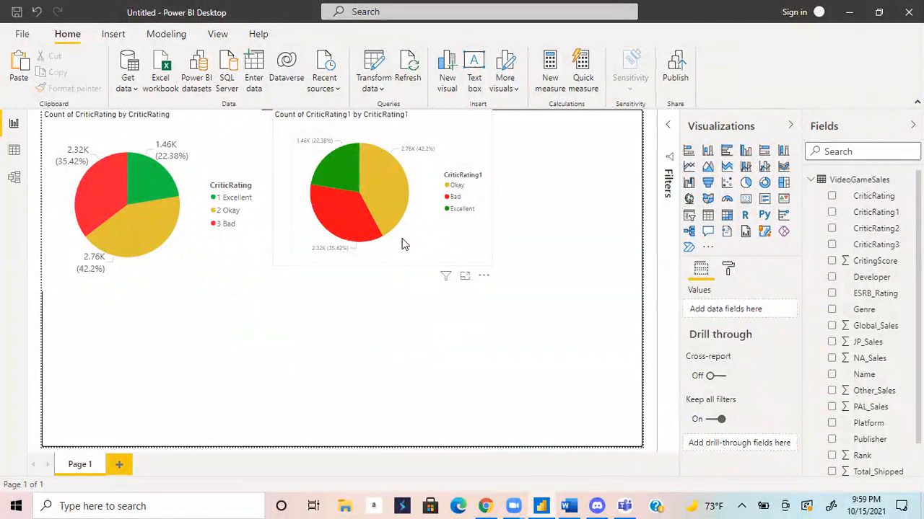
mouse_move(481, 265)
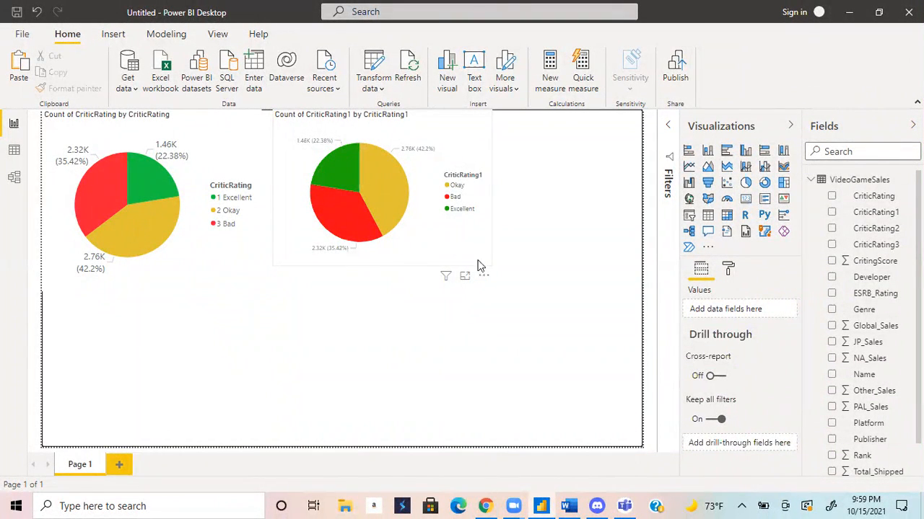
Step: Sort the second pie chart by CriticRating1 through More options > Sort by
click(482, 274)
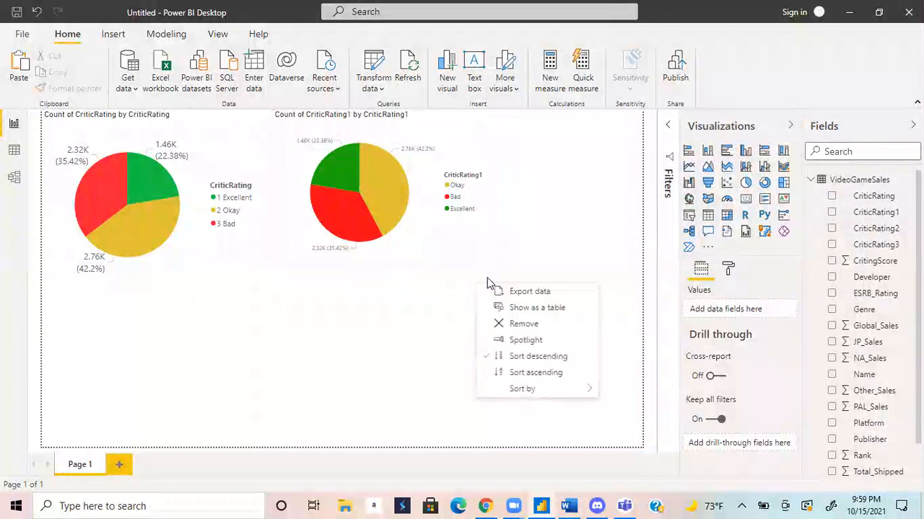
mouse_move(555, 372)
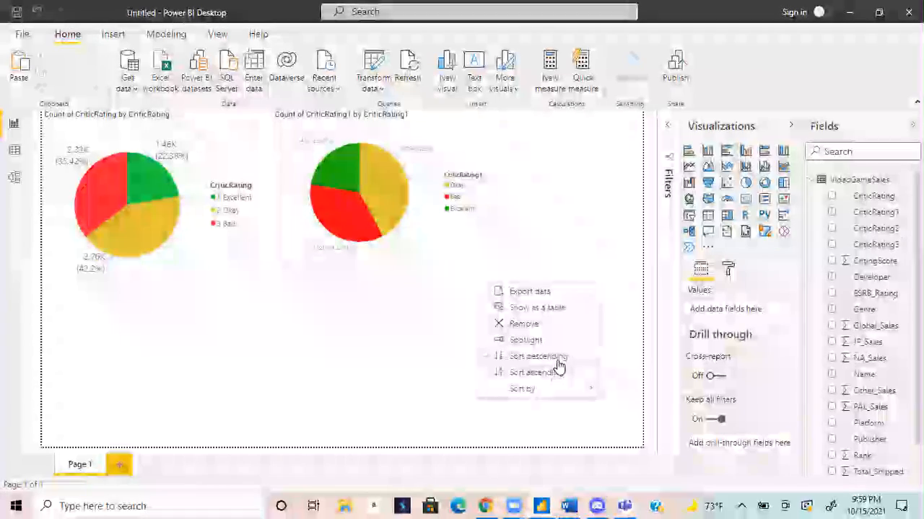
click(538, 356)
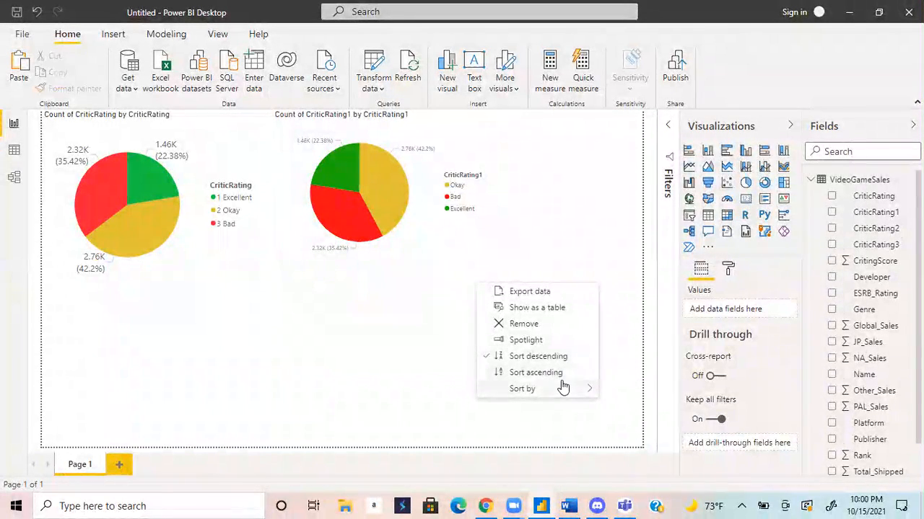
click(522, 388)
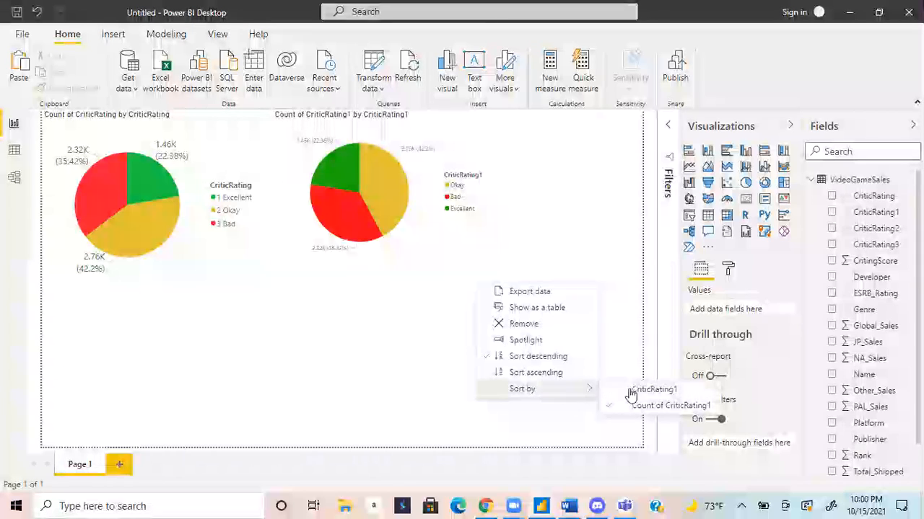
click(535, 372)
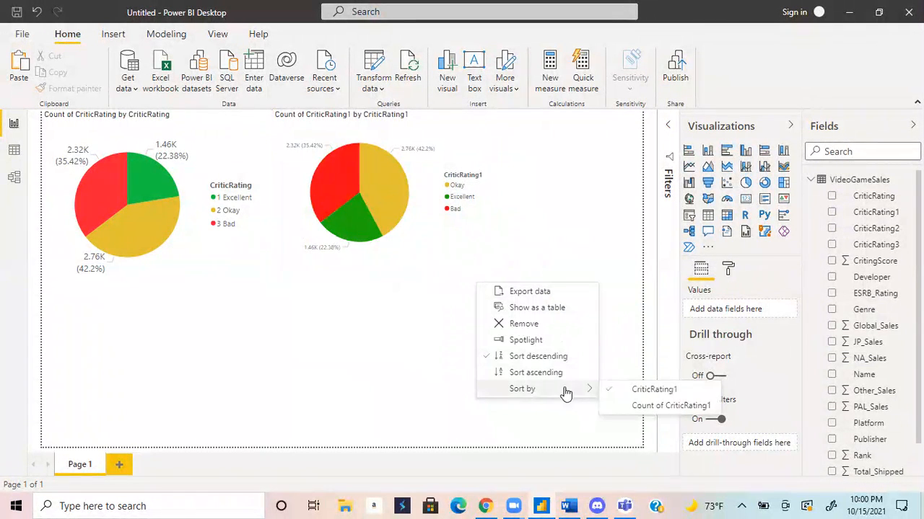
click(671, 405)
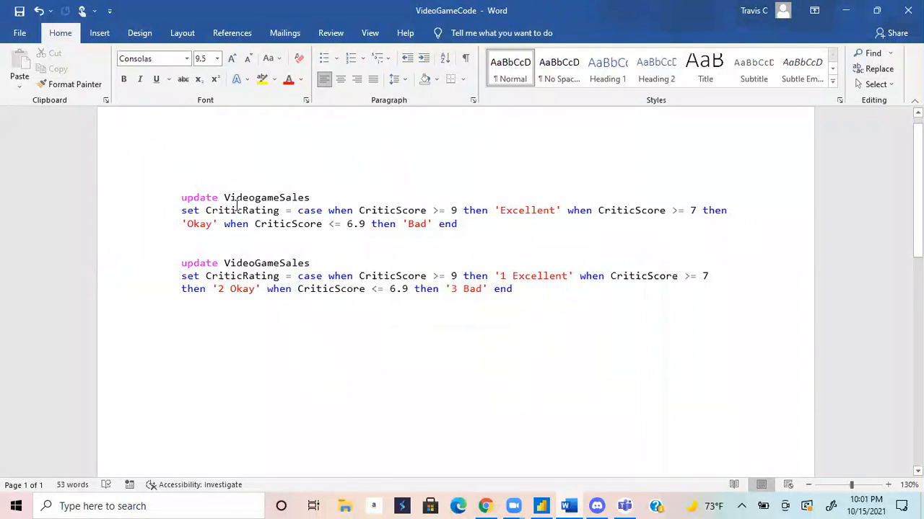
mouse_move(268, 152)
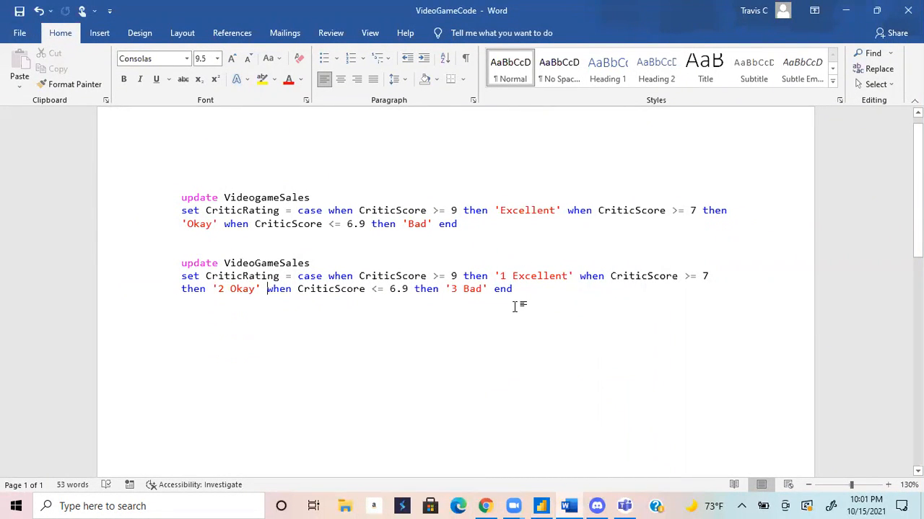
mouse_move(514, 321)
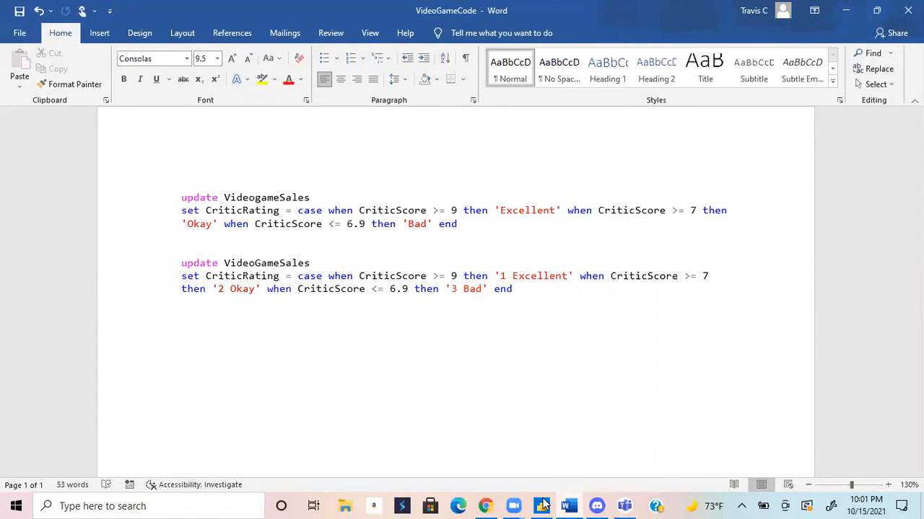
Step: Switch back to the Power BI Desktop report
click(541, 505)
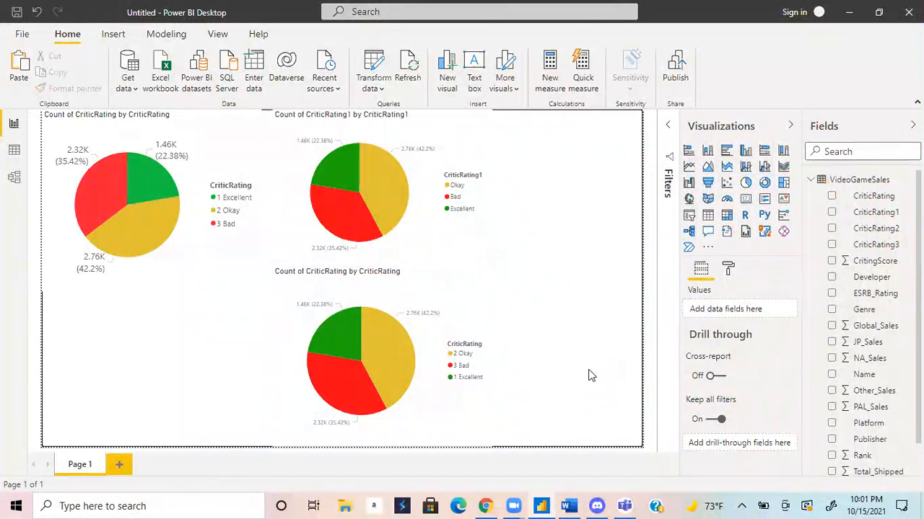
mouse_move(502, 344)
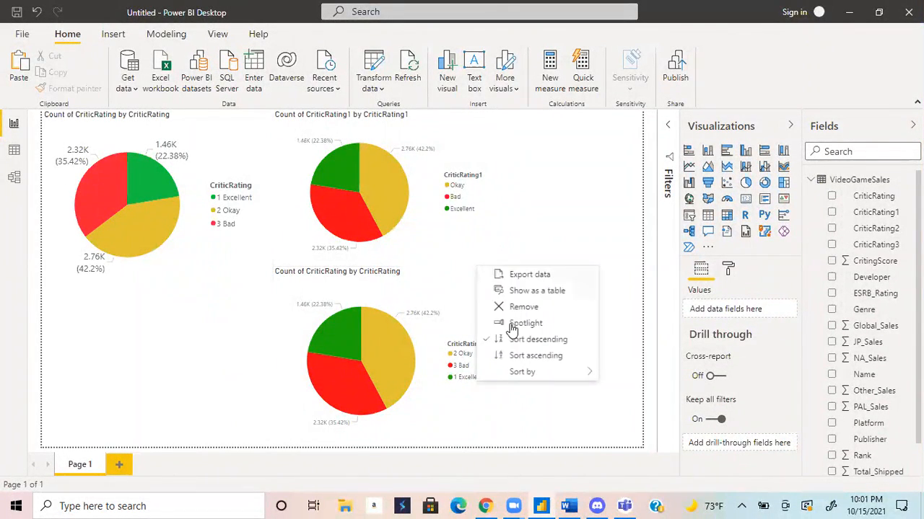
Step: Sort the third pie chart's slices by CriticRating label
click(523, 371)
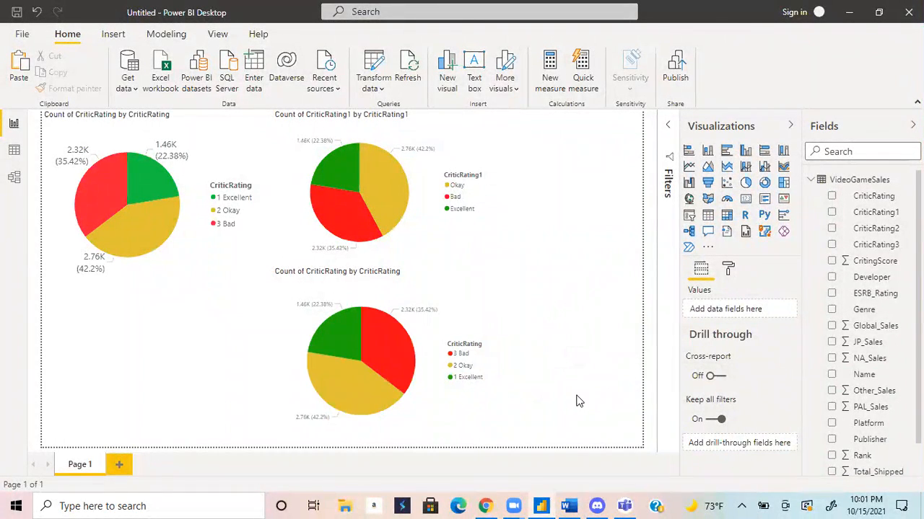
mouse_move(482, 279)
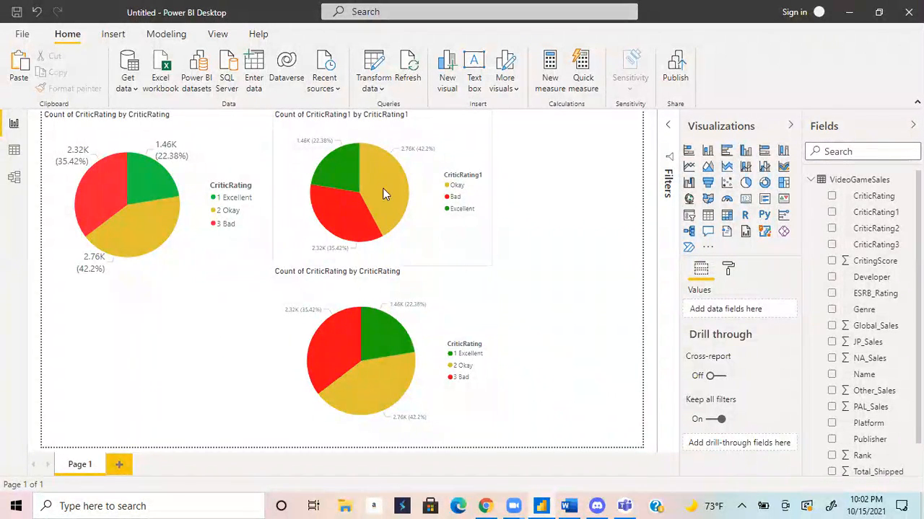
mouse_move(430, 238)
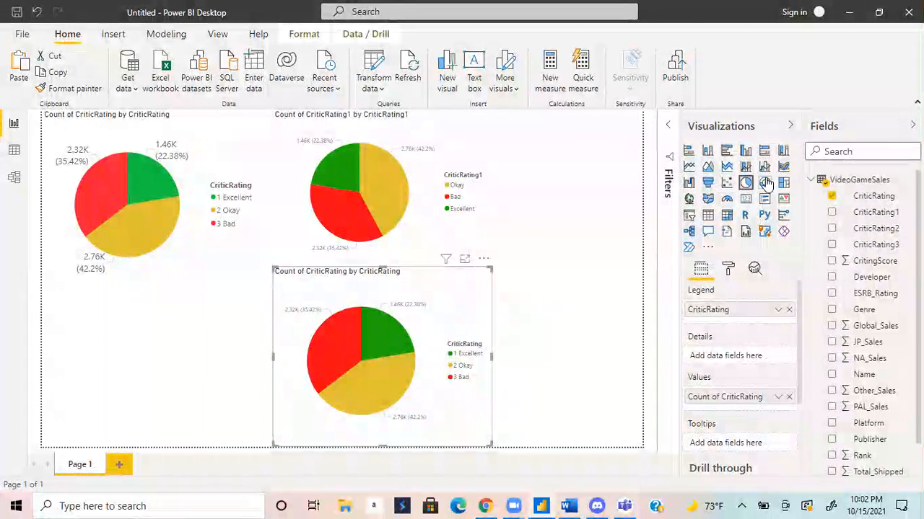
Step: Convert the third chart to a donut, then to a clustered column chart
click(764, 183)
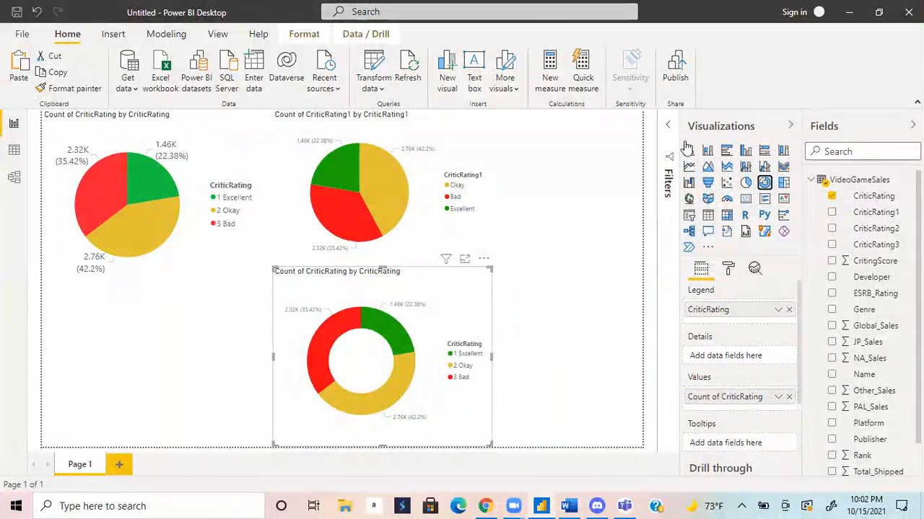
click(745, 150)
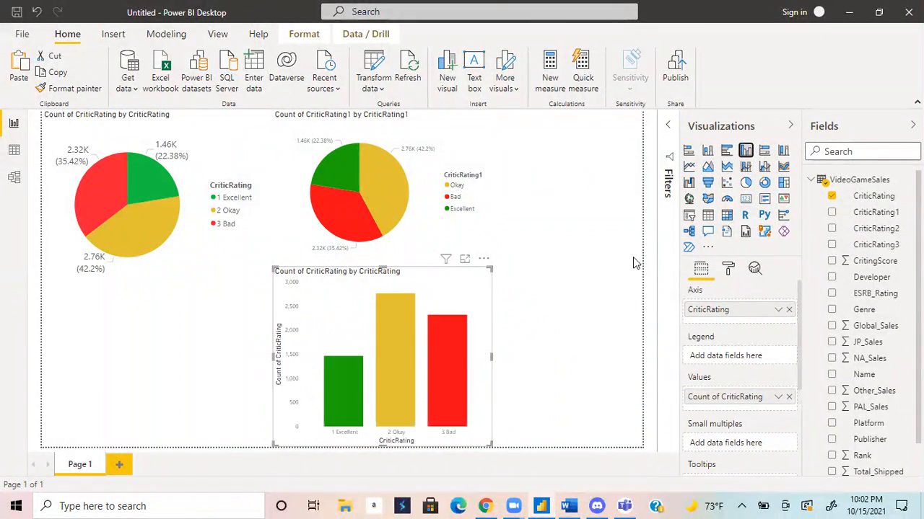
mouse_move(599, 269)
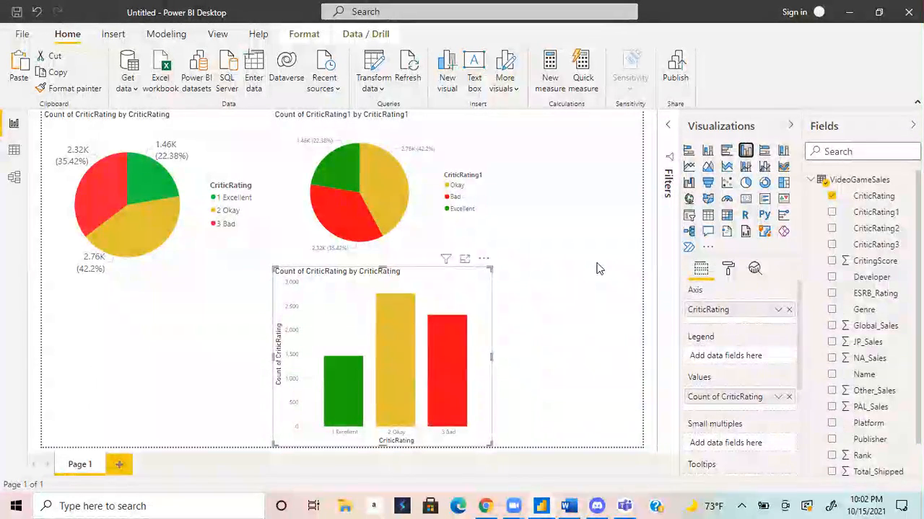